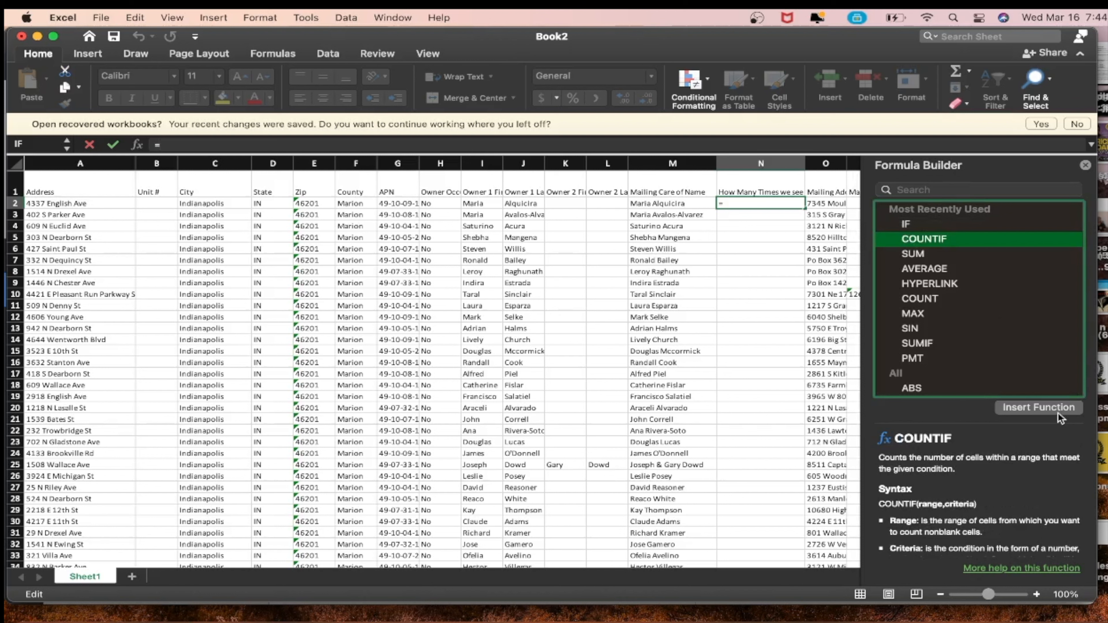
Insert a COUNTIF formula in N2 to count how many times each mailing name appears
click(1037, 407)
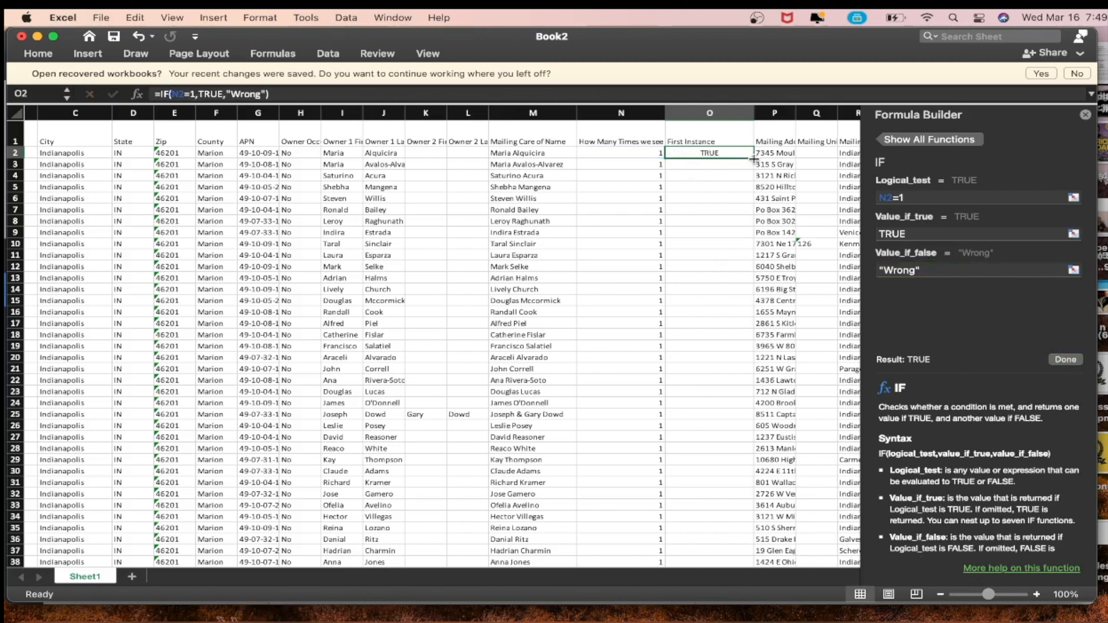
scroll(down, 3)
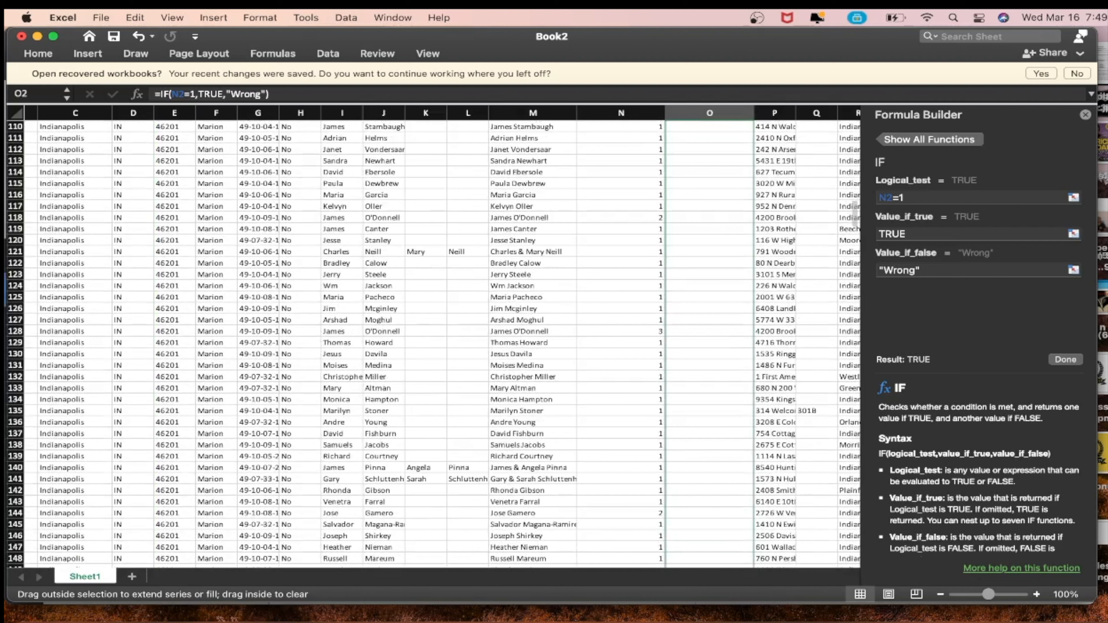
scroll(down, 3)
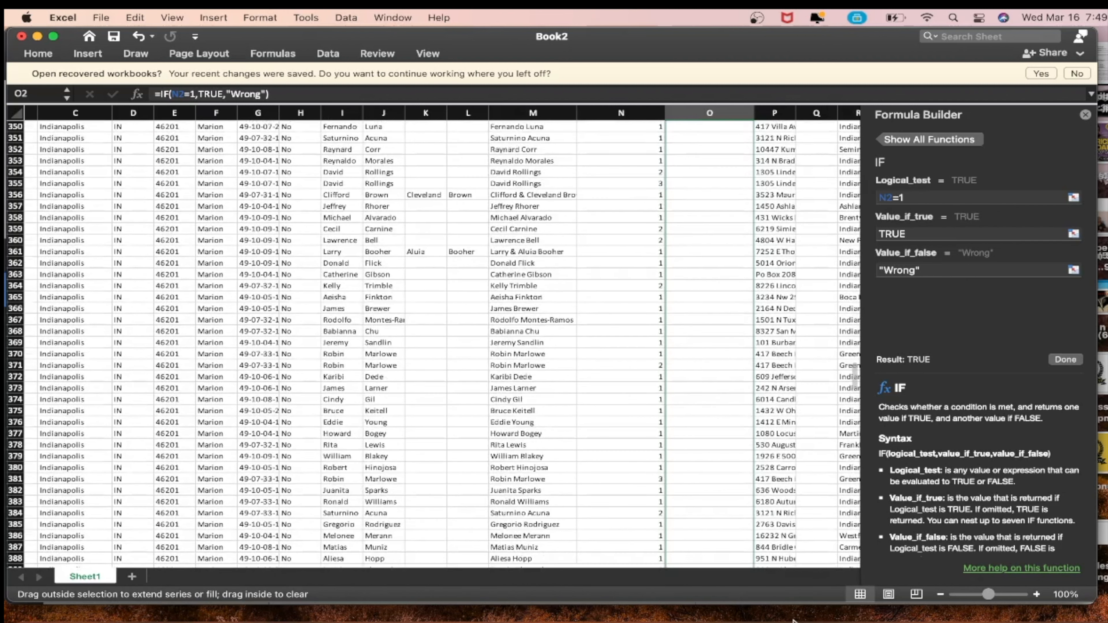
scroll(down, 3)
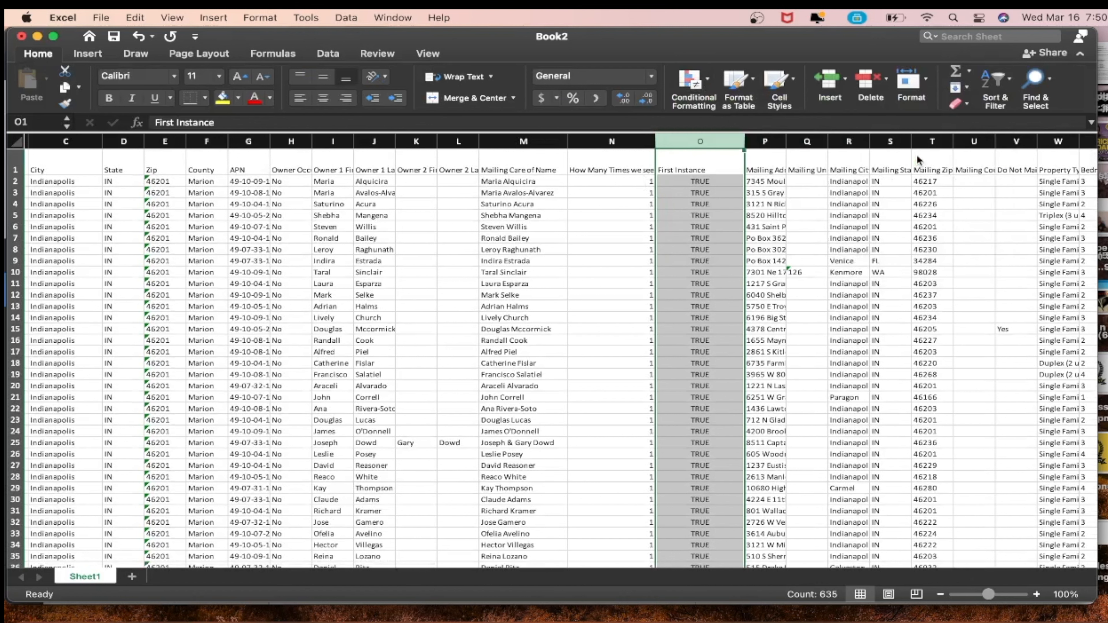
Scroll down the leads list to check rows now flagged 'Wrong' where the count exceeds 1
scroll(down, 3)
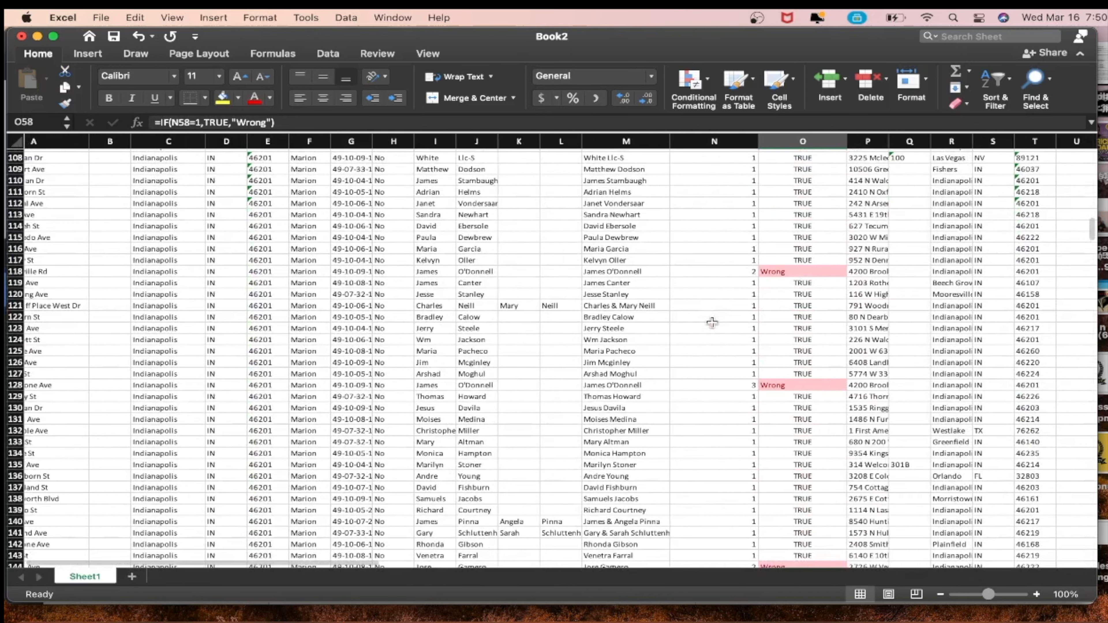
Scroll to rows 184–210 to confirm 'Wrong' duplicates appear throughout the First Instance column
scroll(down, 3)
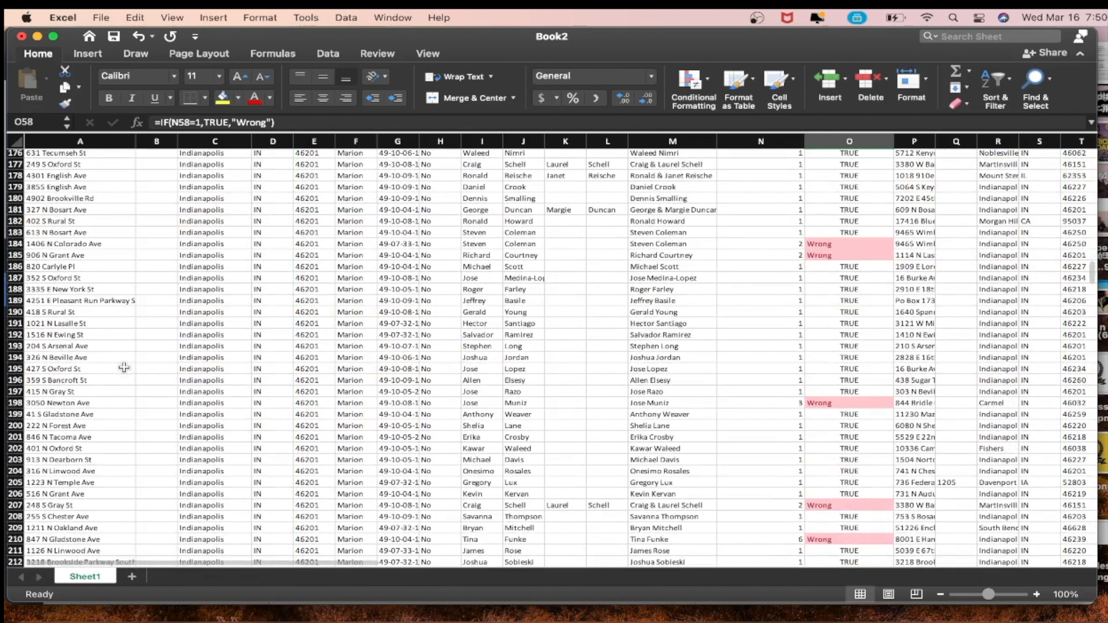